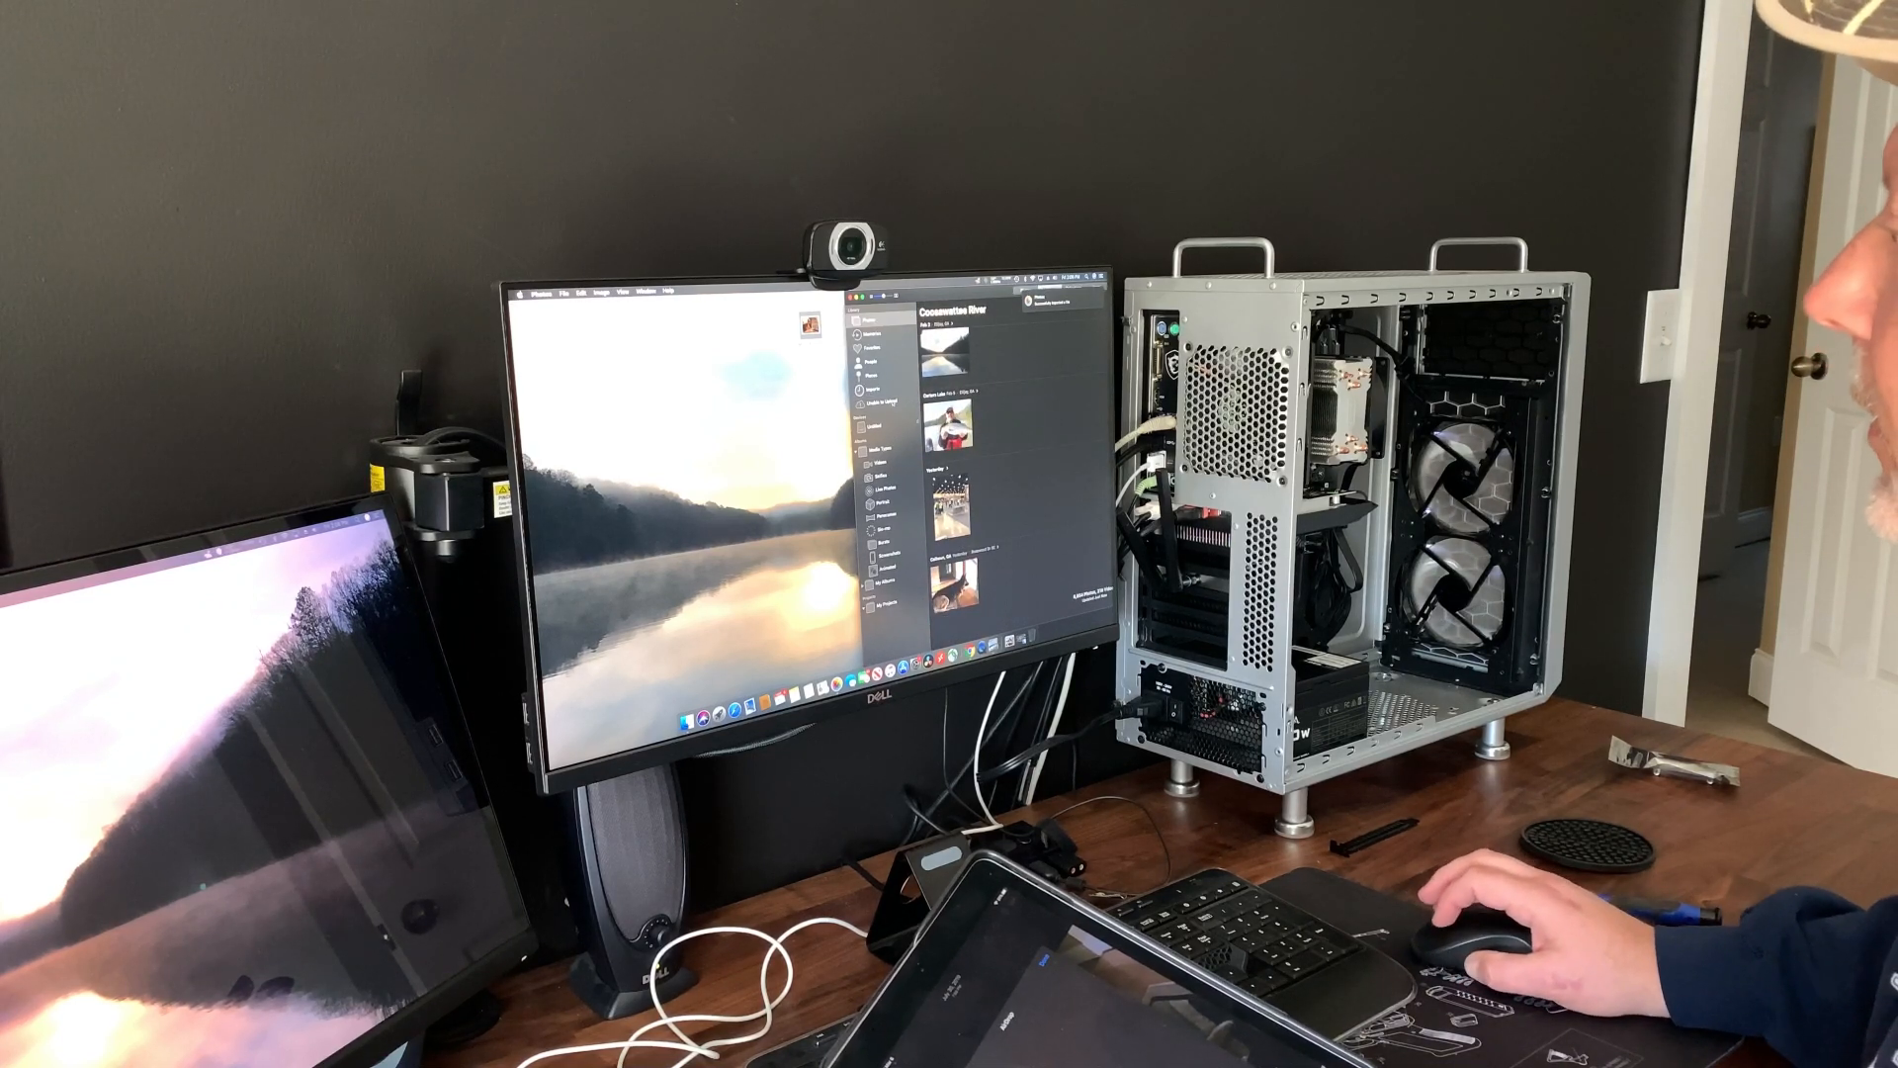
- Leave the Conservation River album for the sidebar's Imports view of recently imported photos
left_click(879, 391)
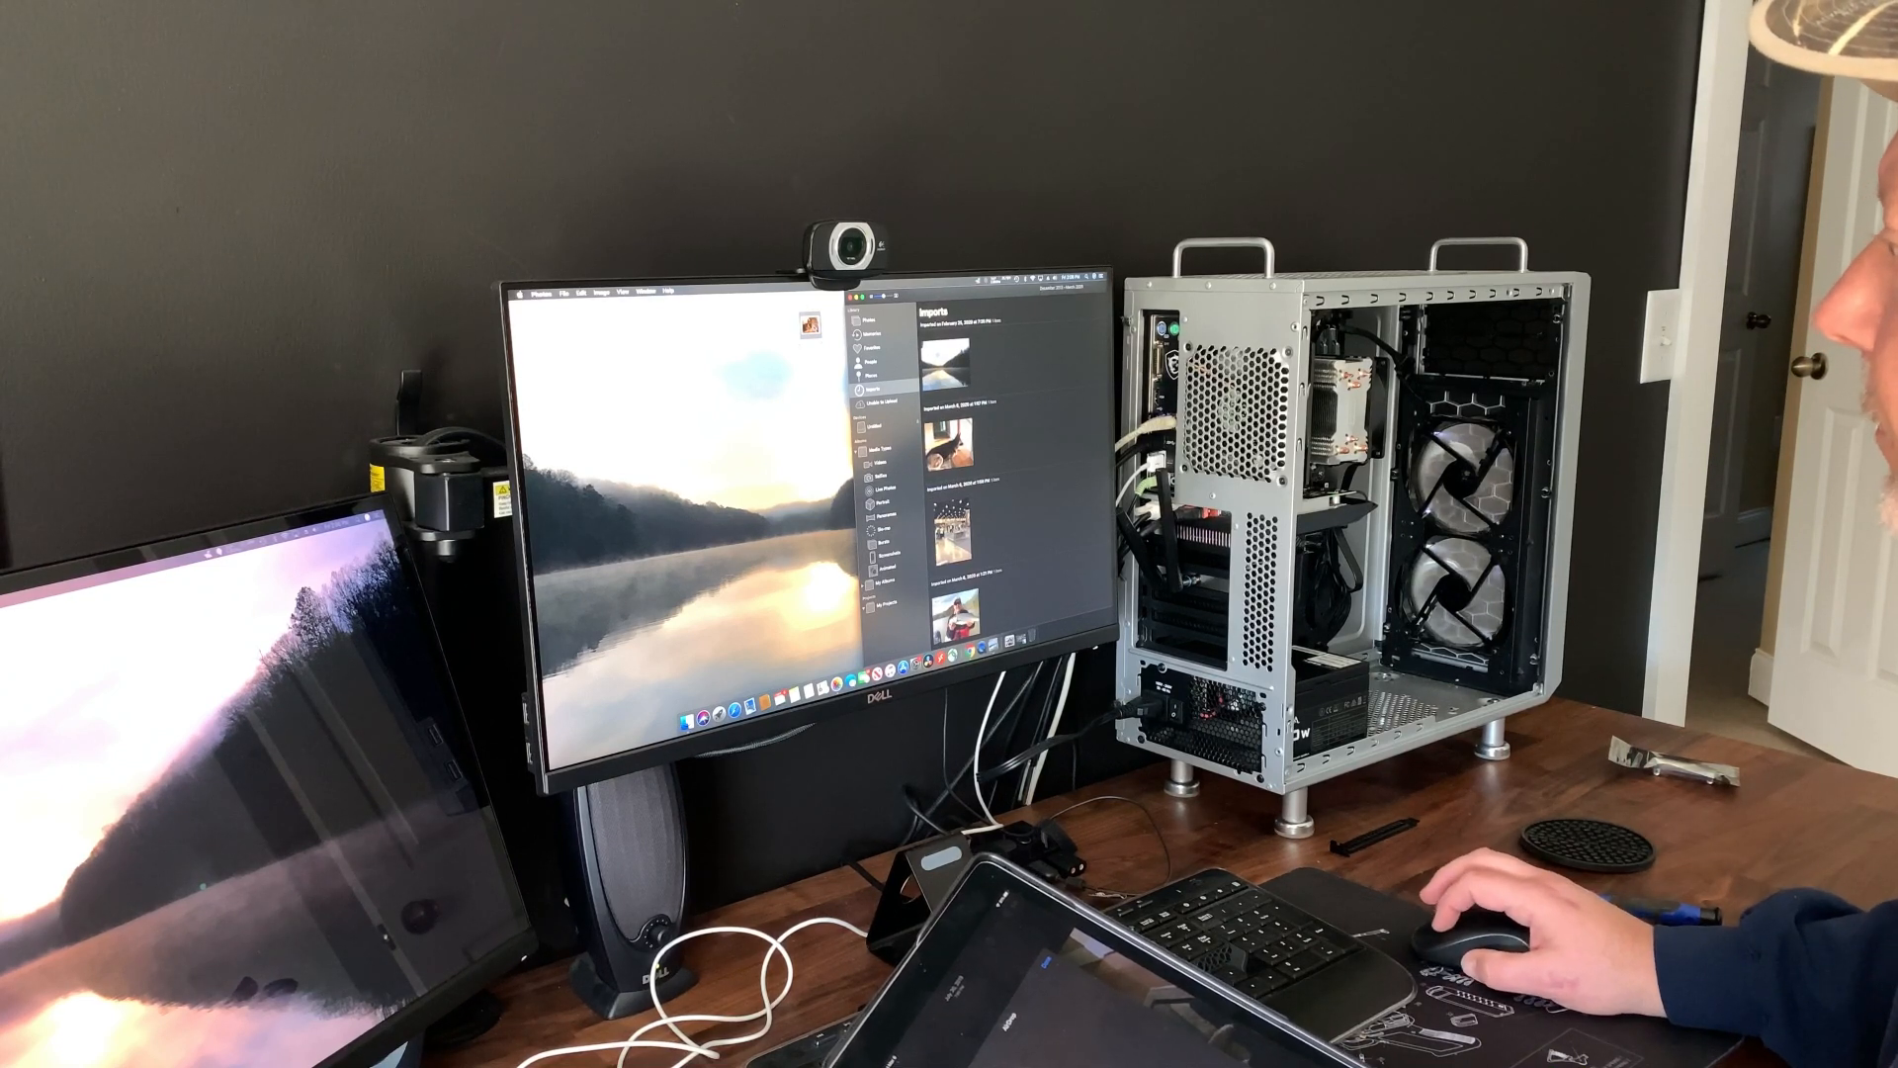
mouse_move(1514, 932)
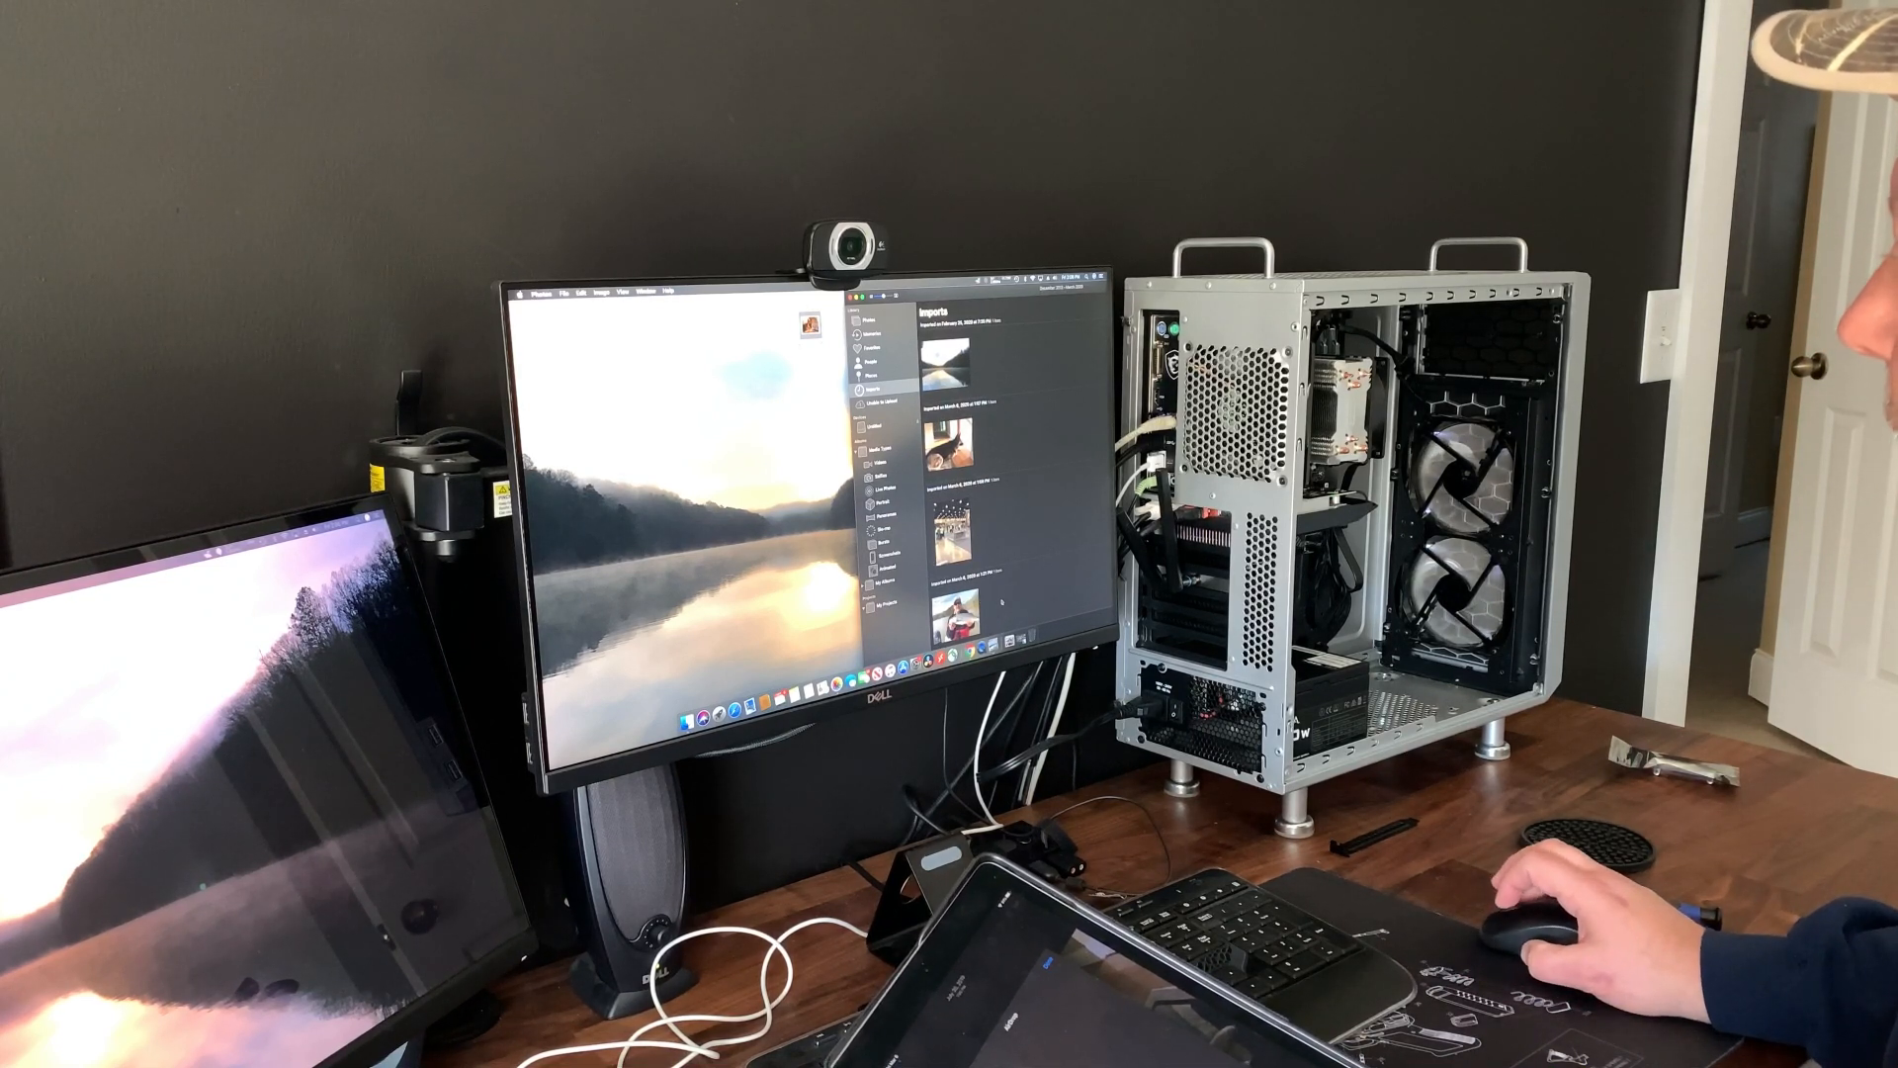